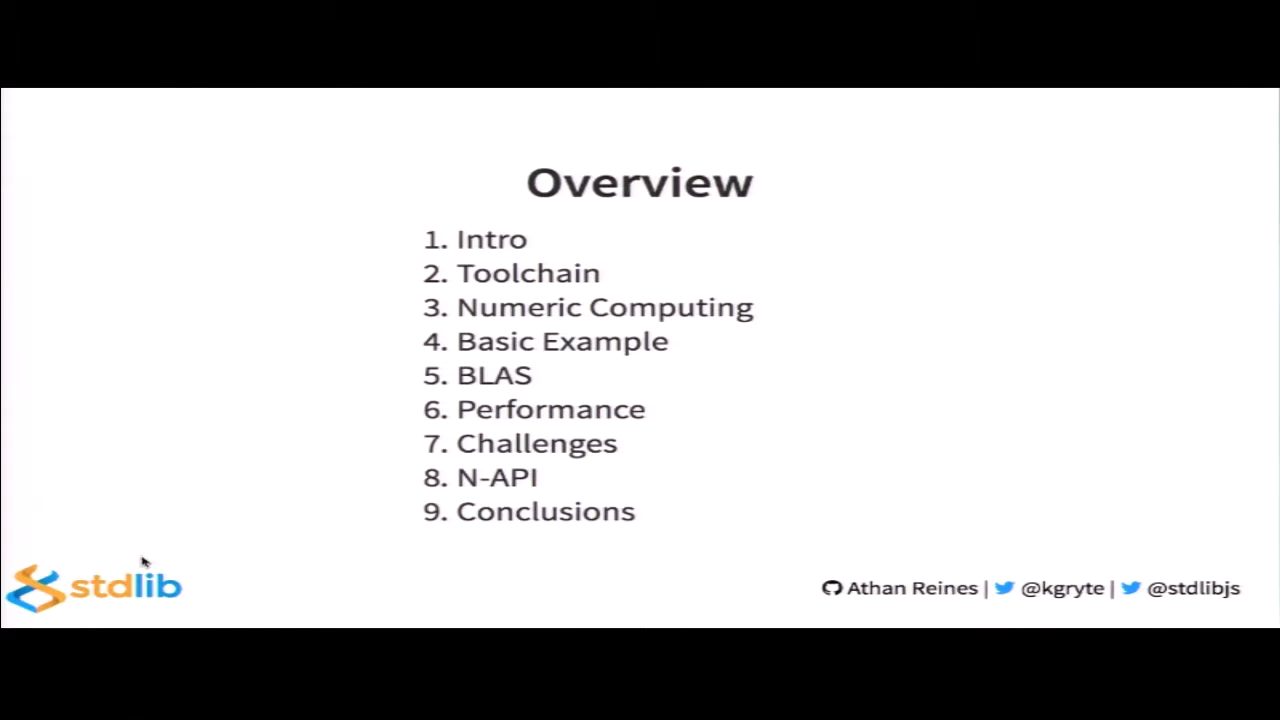
key(Right)
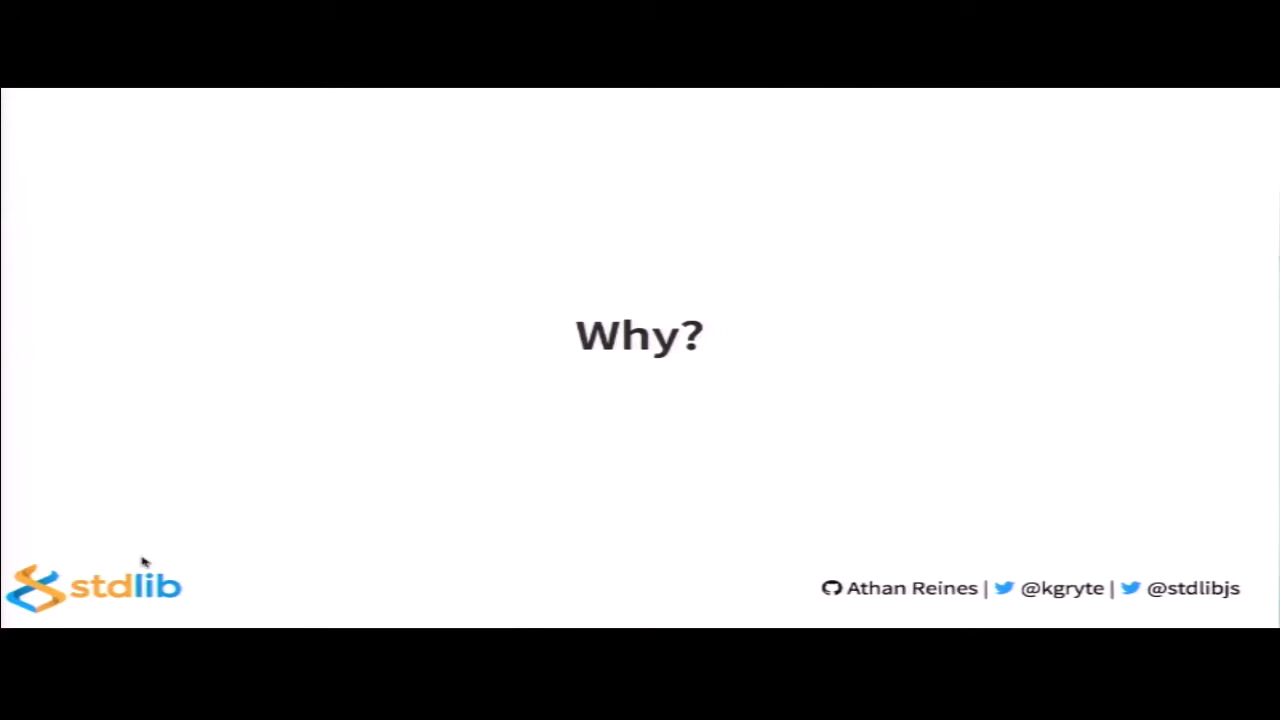
key(Right)
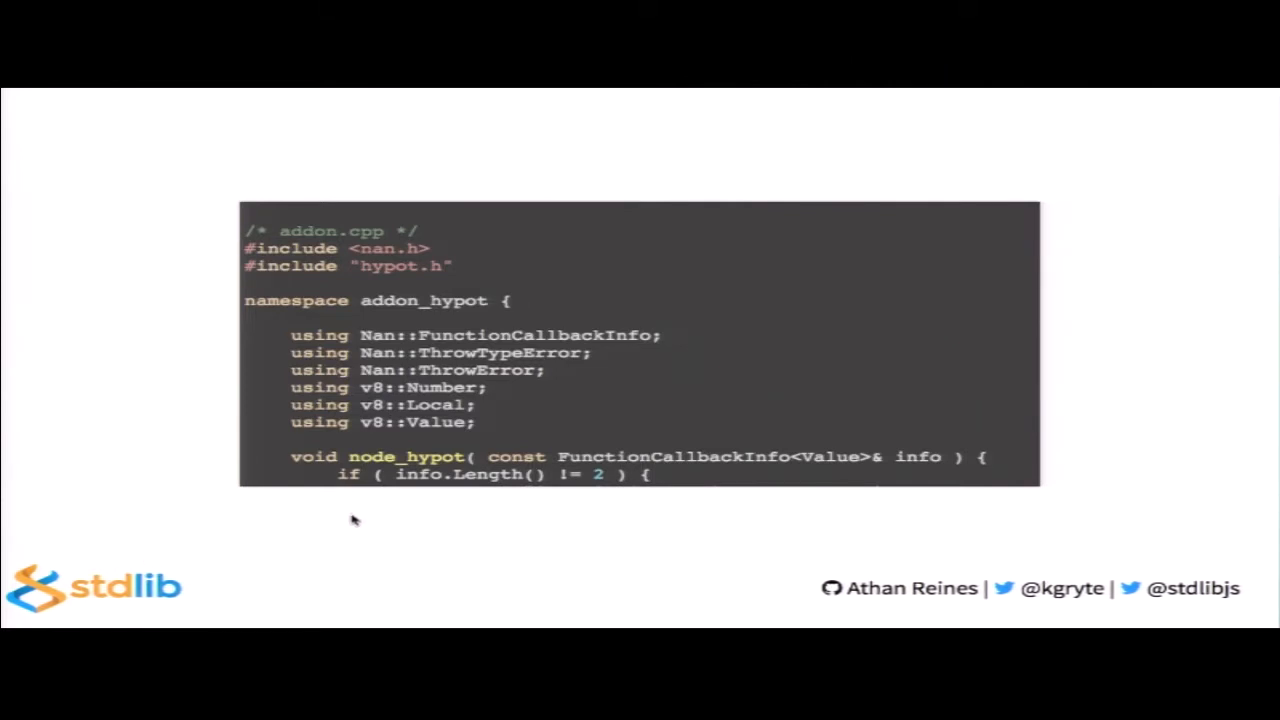
mouse_move(380, 256)
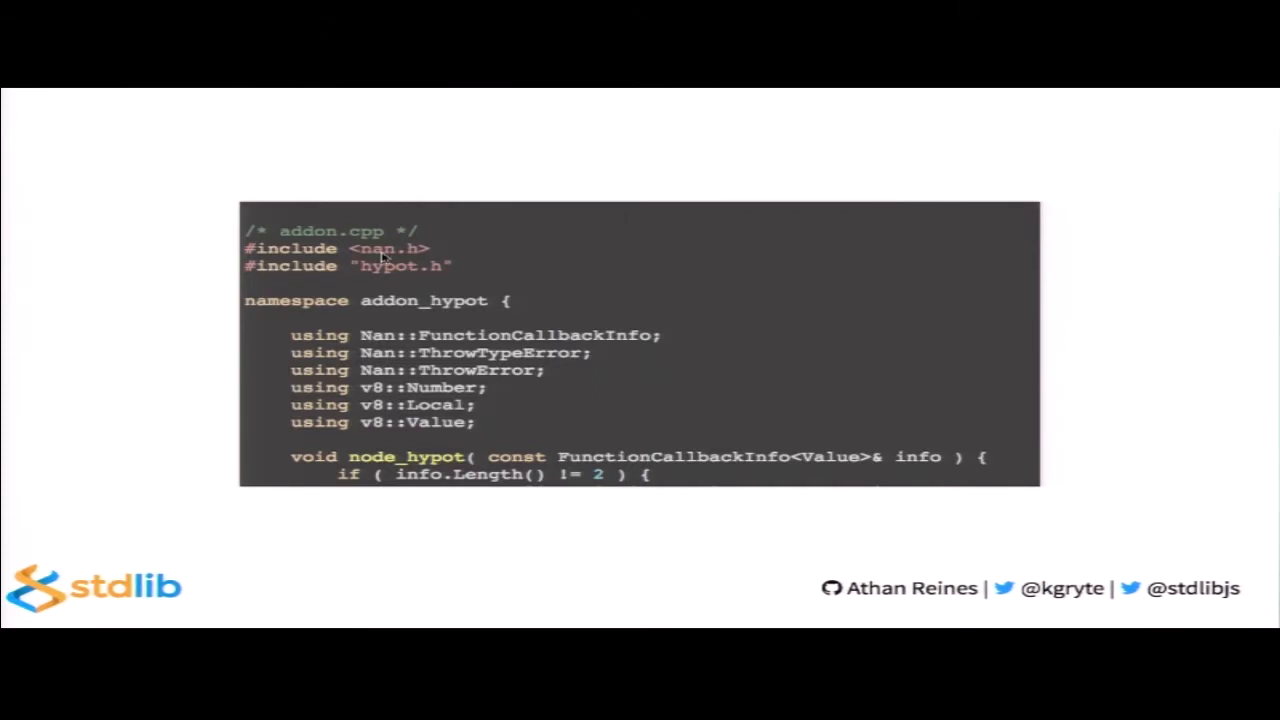
mouse_move(380, 318)
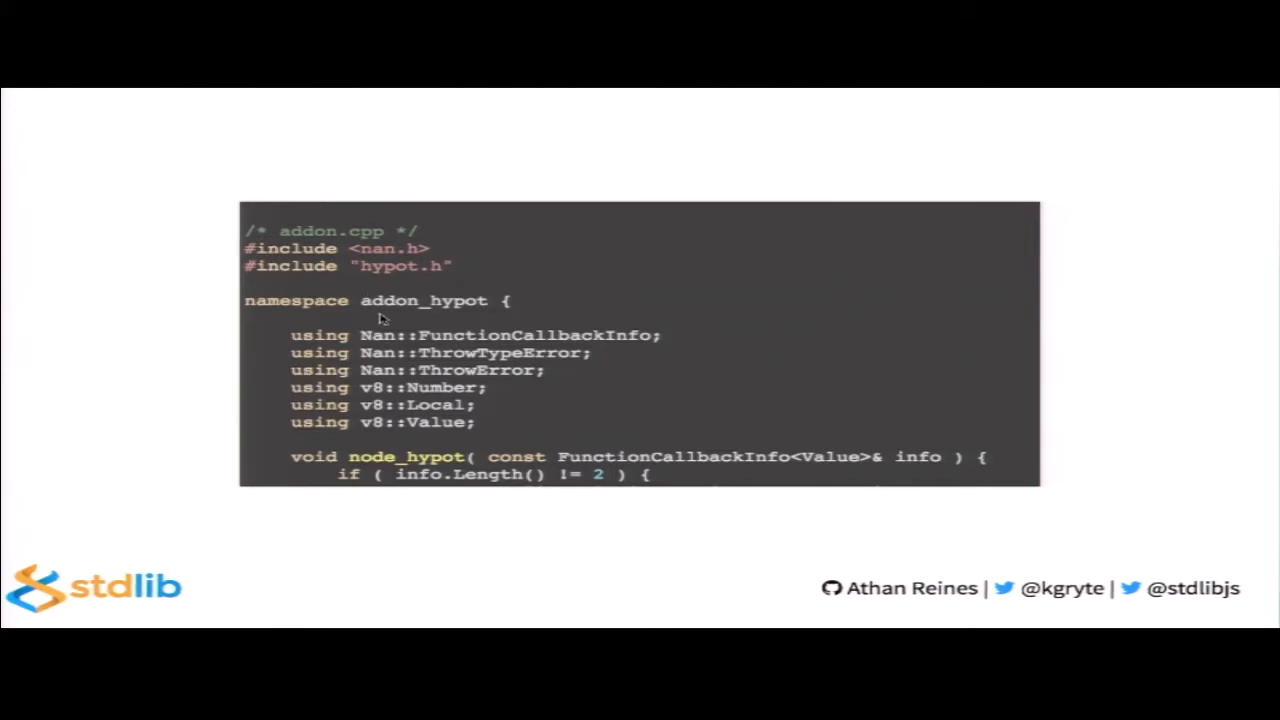
mouse_move(424, 388)
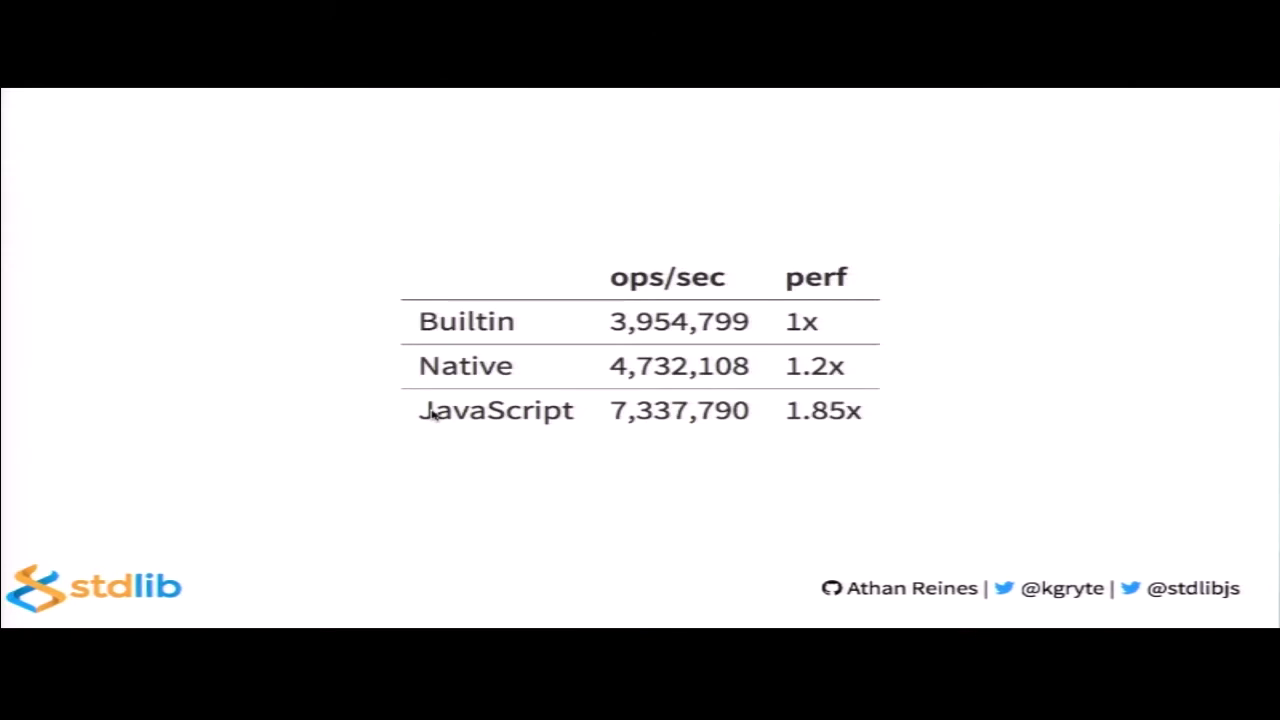
mouse_move(352, 486)
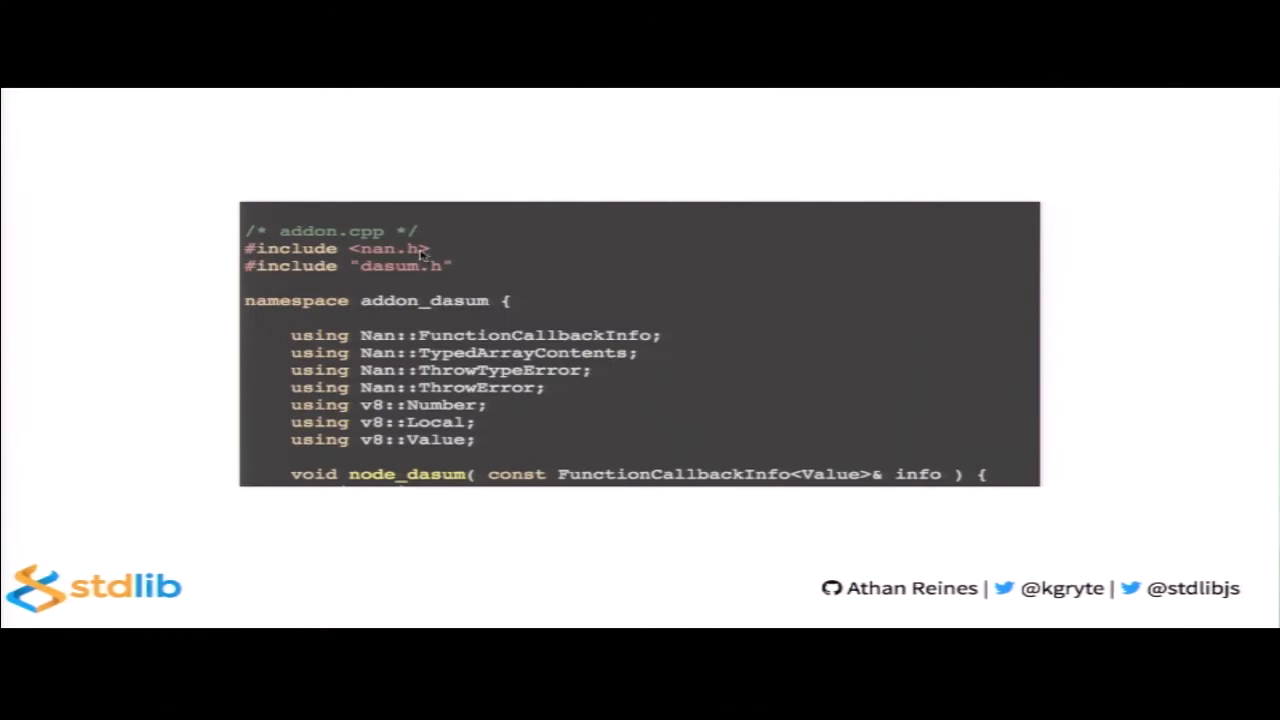
mouse_move(462, 260)
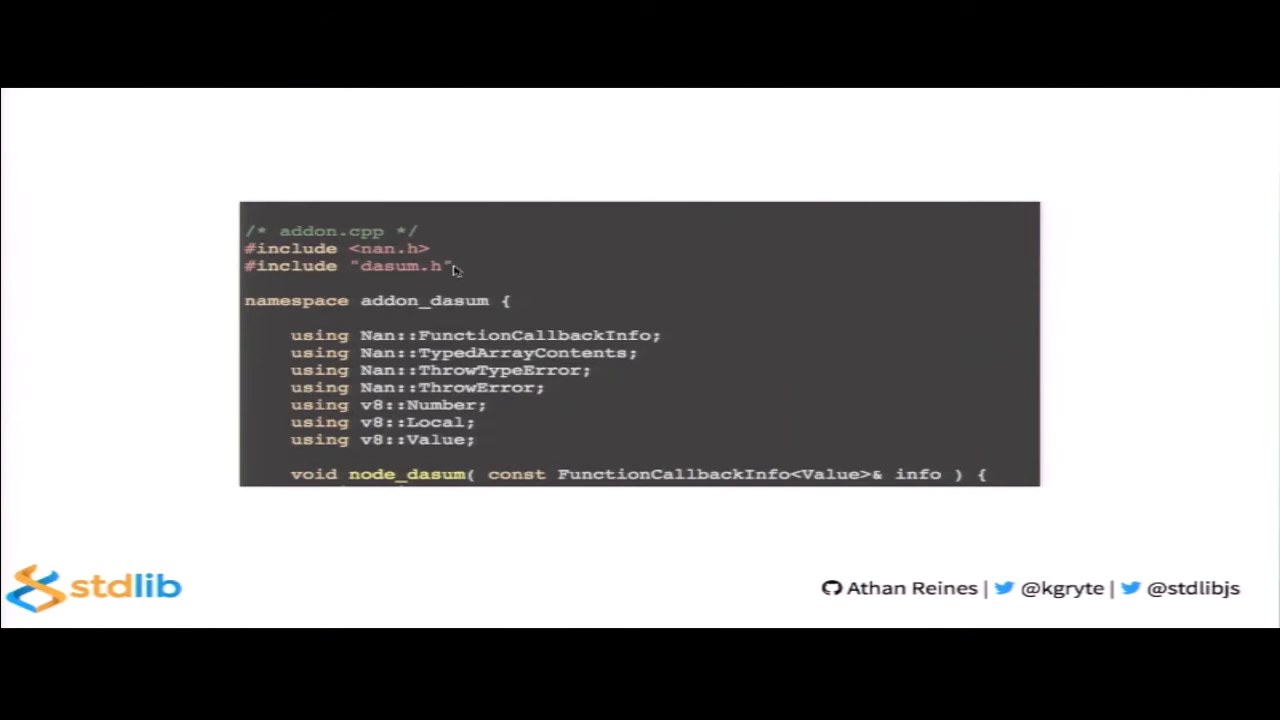
key(Right)
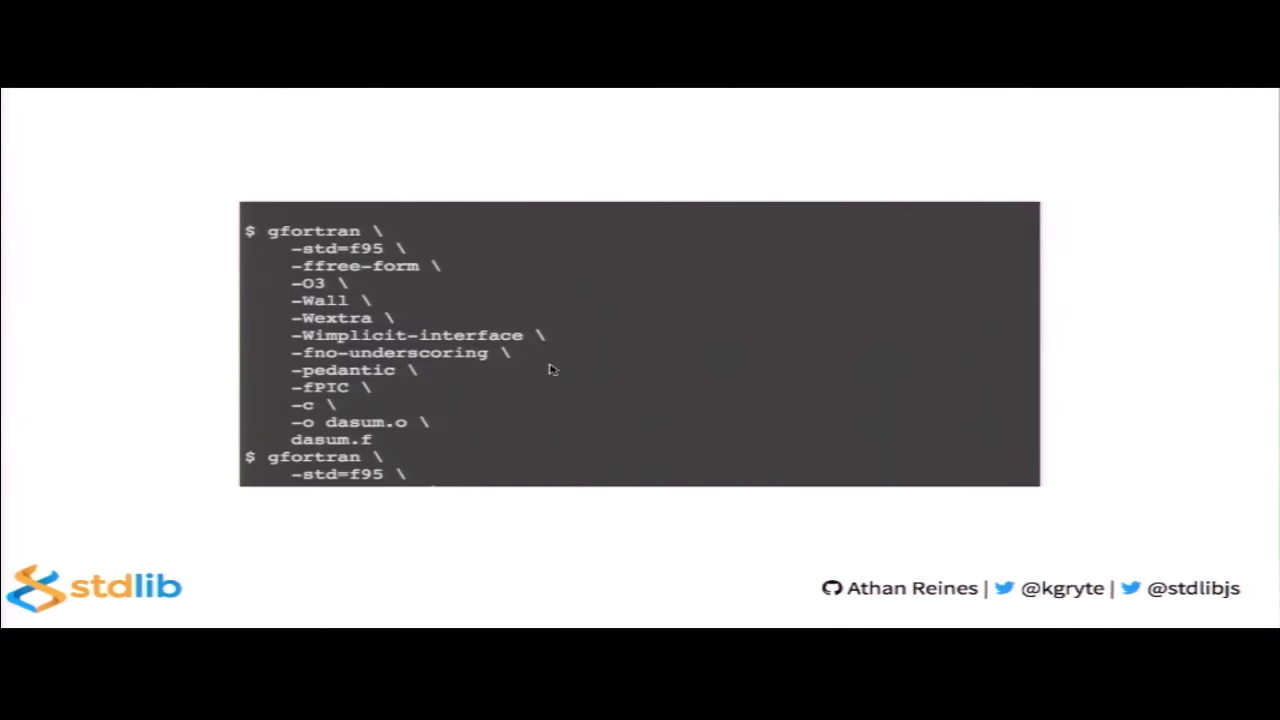
scroll(down, 3)
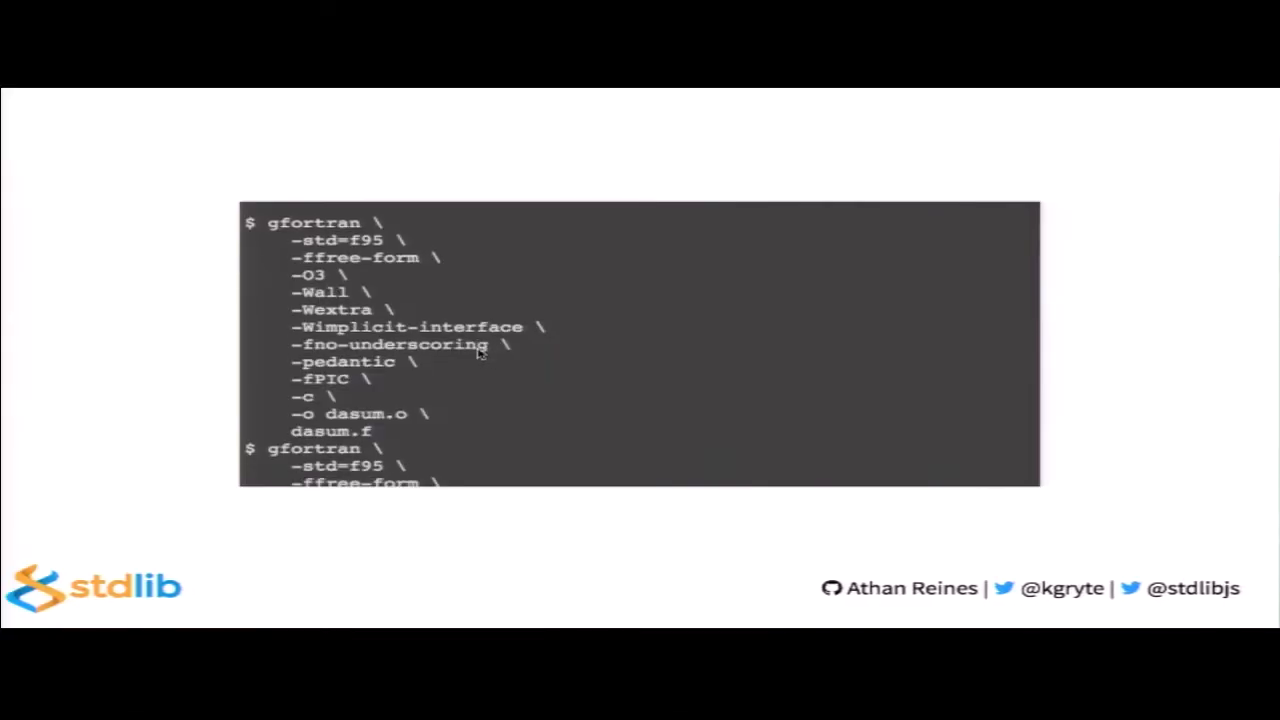
scroll(down, 3)
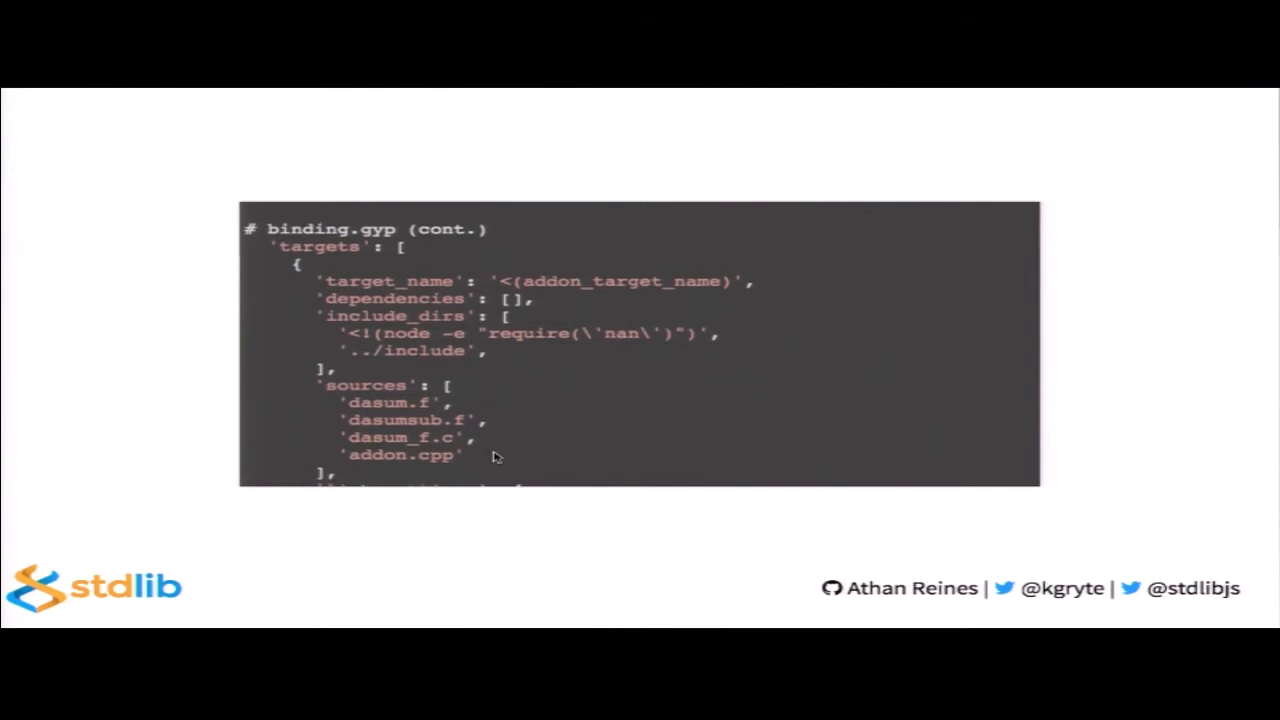
scroll(down, 3)
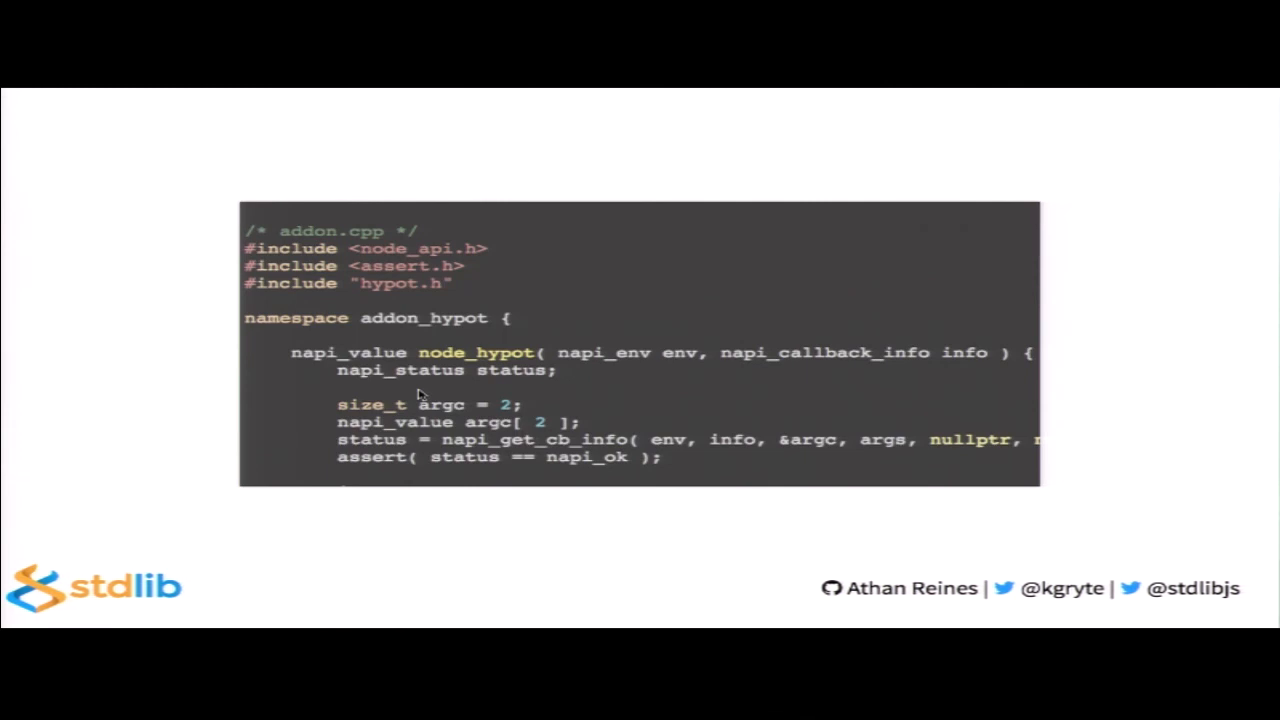
mouse_move(432, 330)
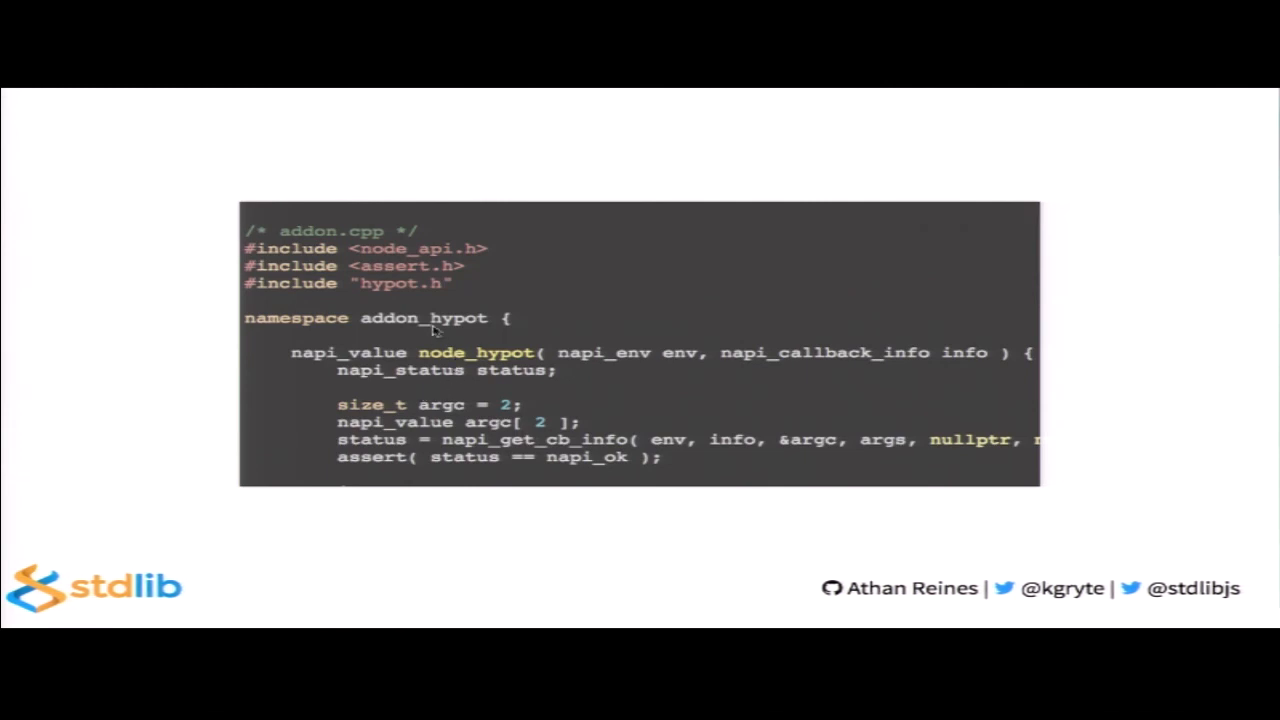
scroll(down, 3)
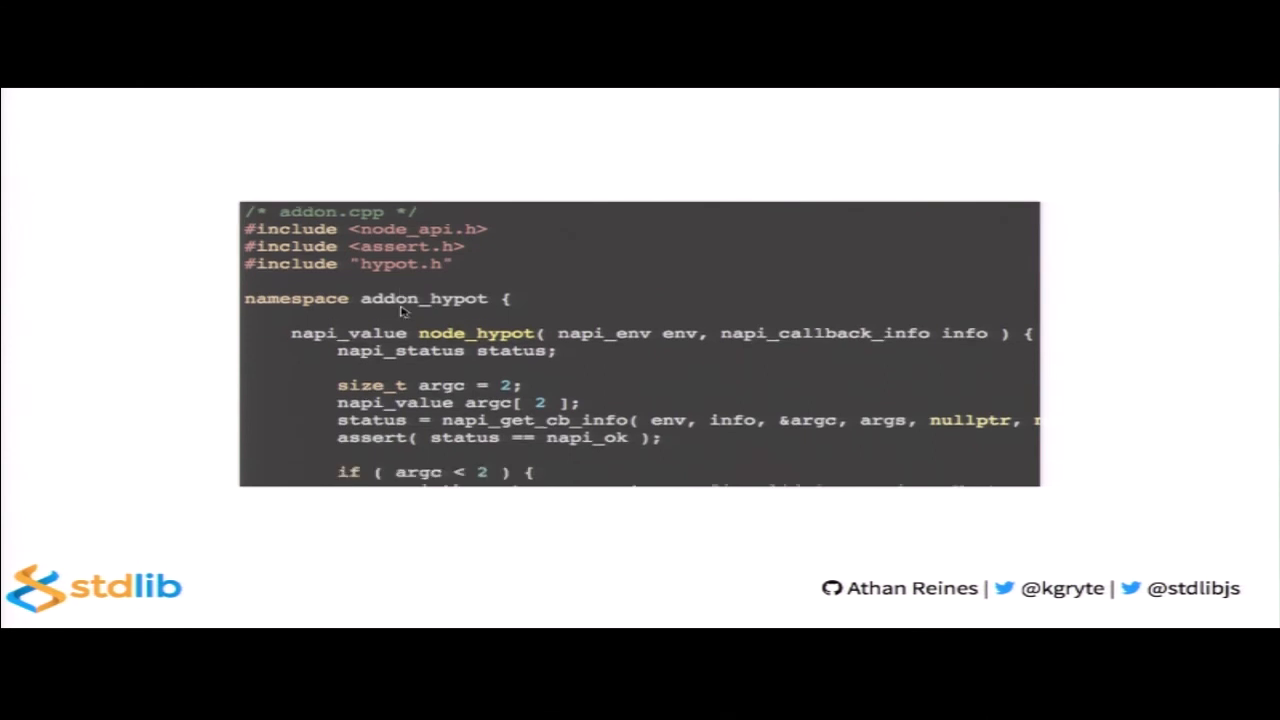